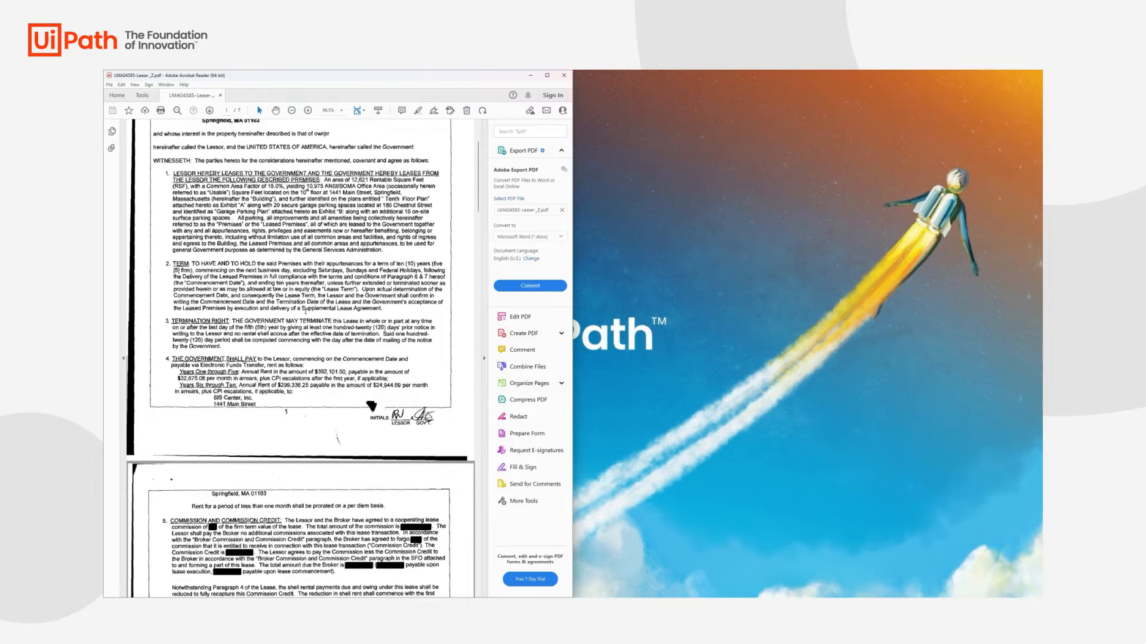
Step: Scroll the lease PDF from the rent terms past Government-furnished services to page three
scroll(down, 3)
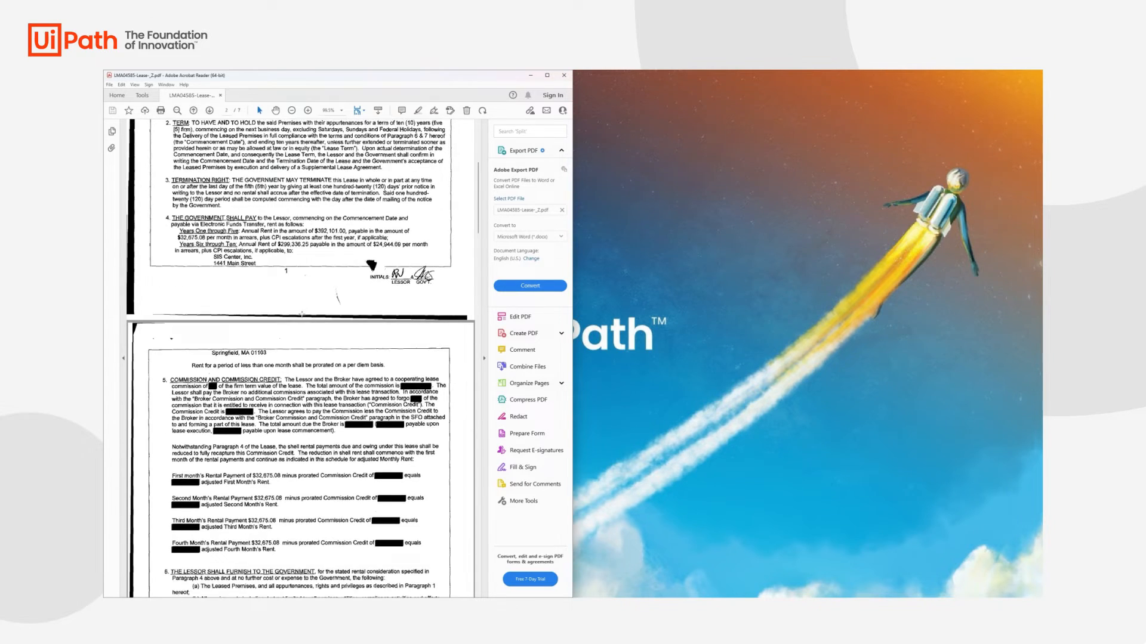
scroll(down, 3)
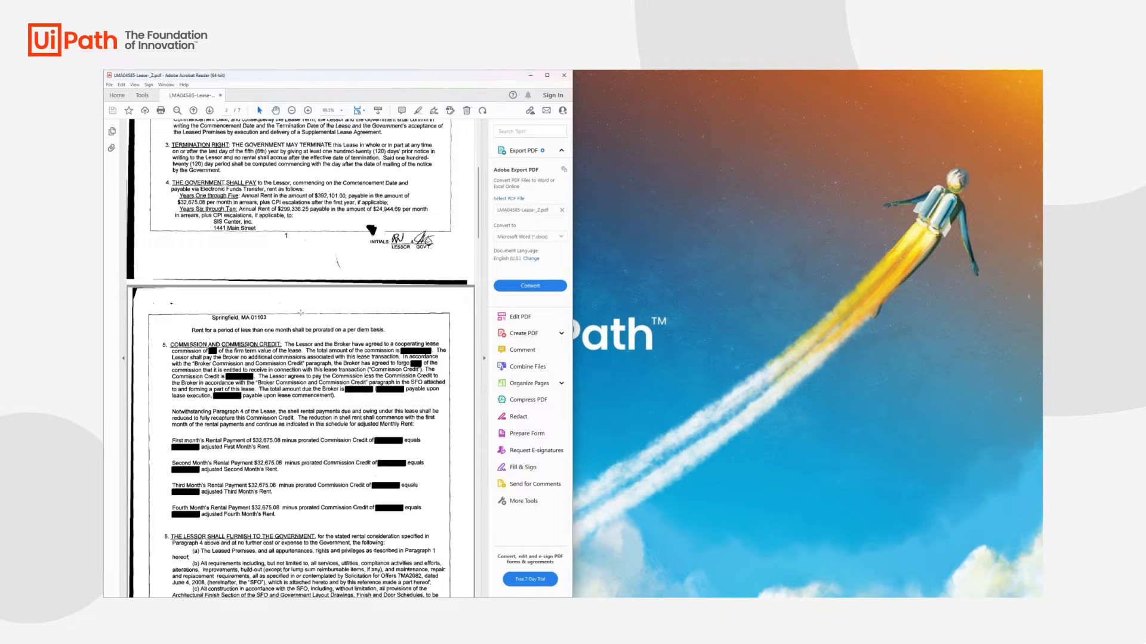
scroll(down, 3)
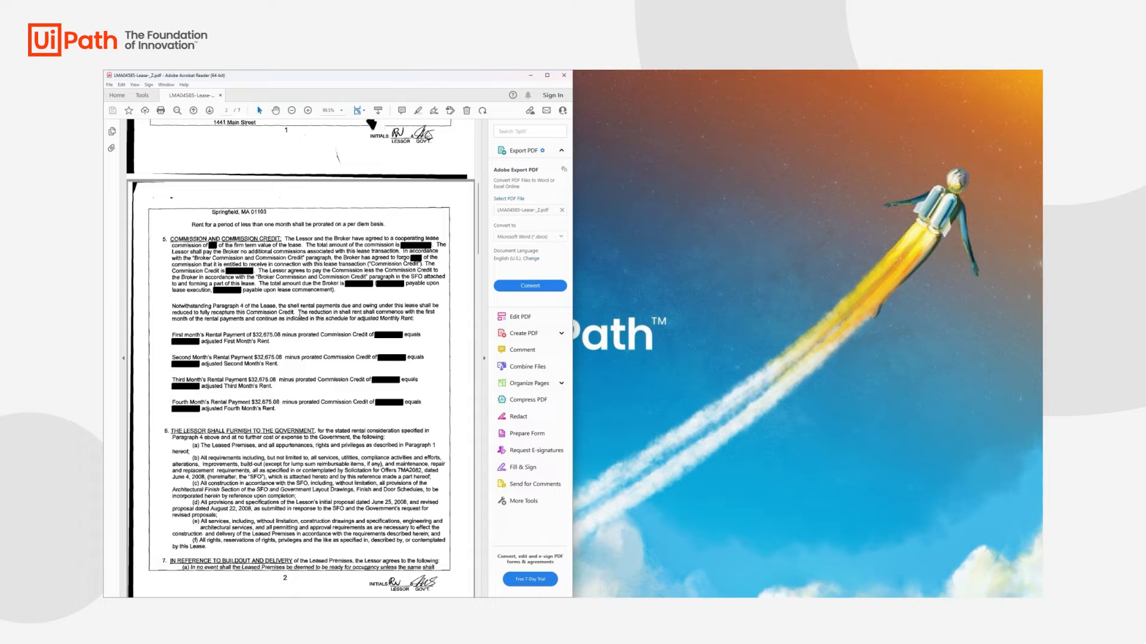
scroll(down, 3)
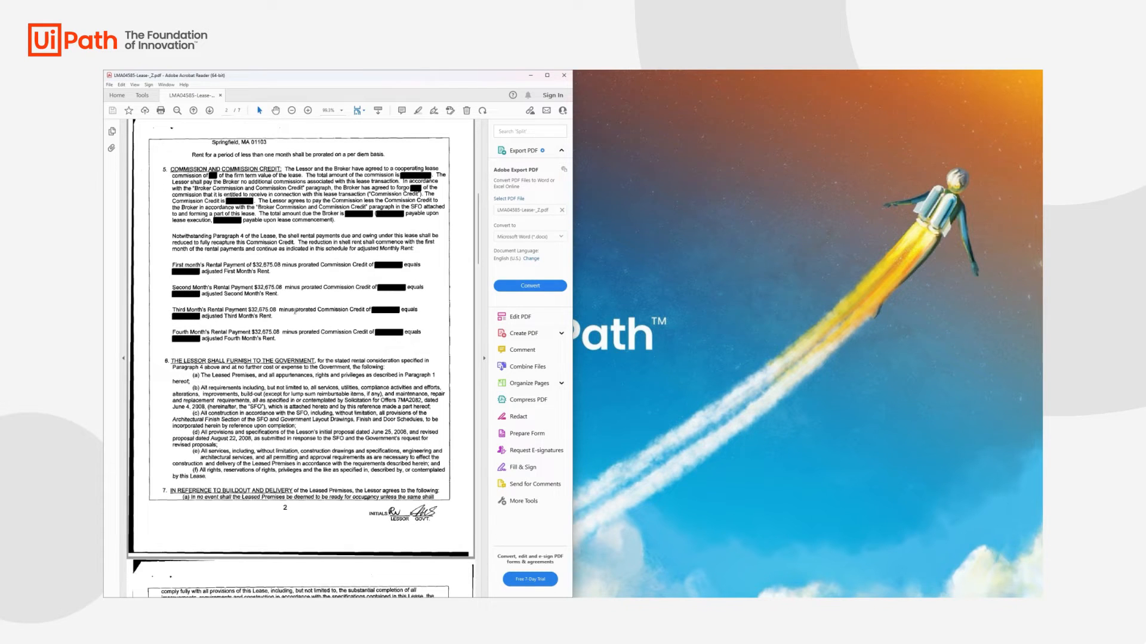
scroll(down, 3)
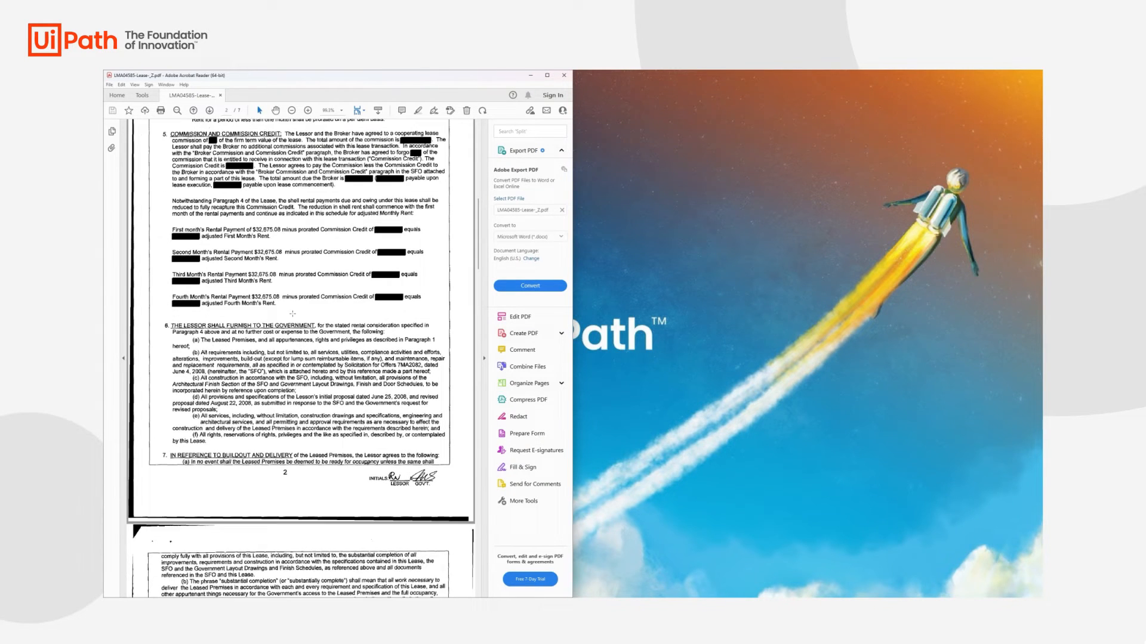
scroll(down, 3)
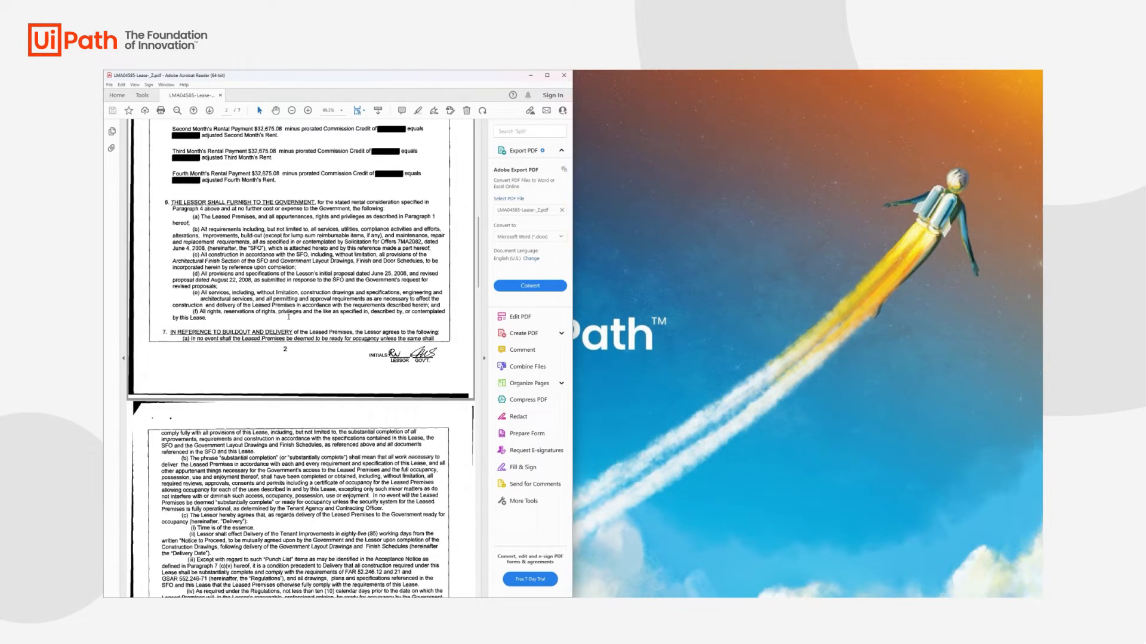
scroll(down, 3)
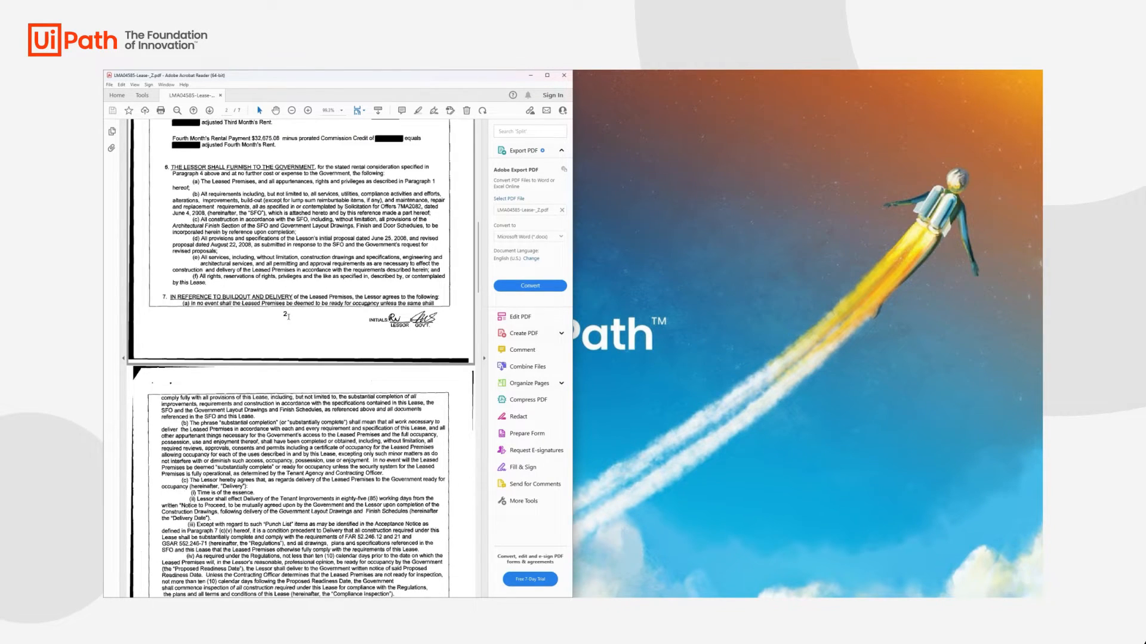
scroll(down, 3)
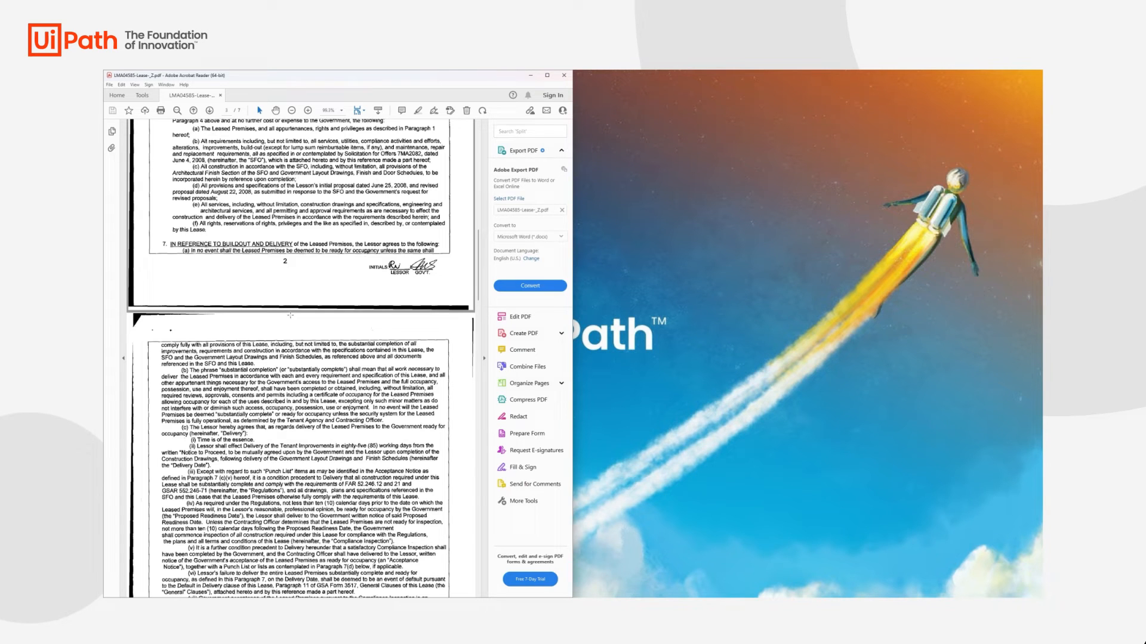
scroll(up, 3)
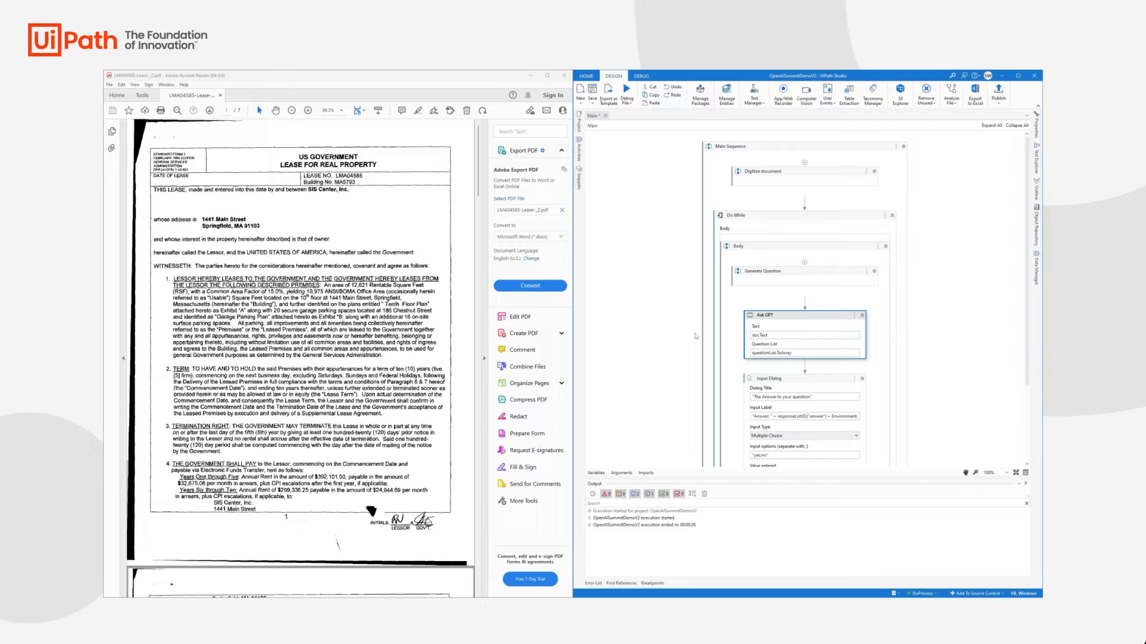
mouse_move(751, 156)
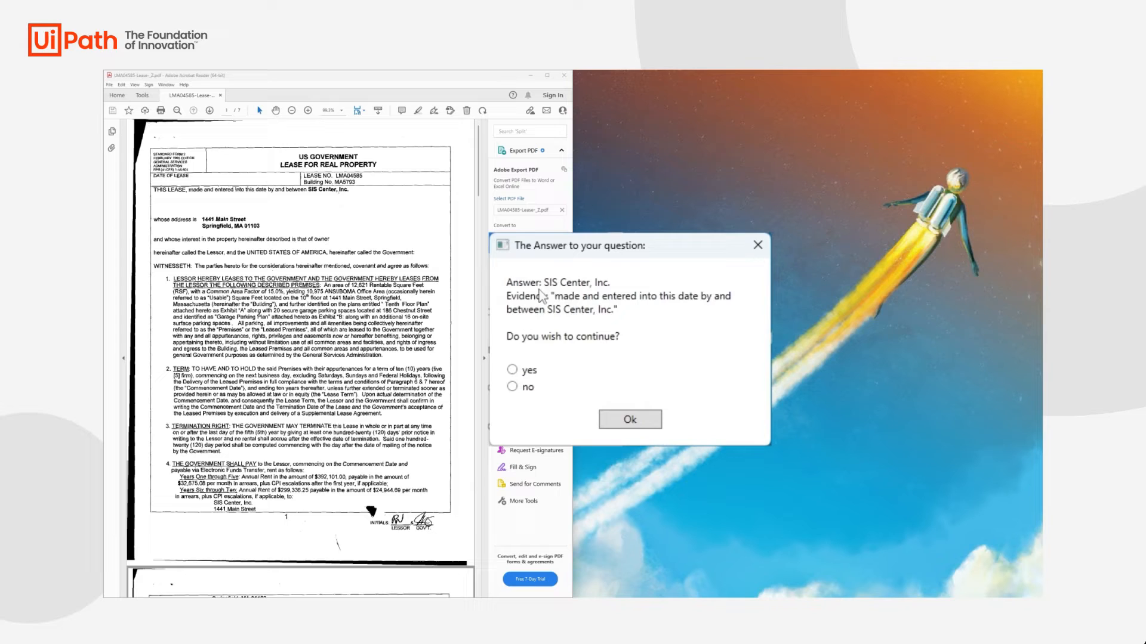
mouse_move(606, 292)
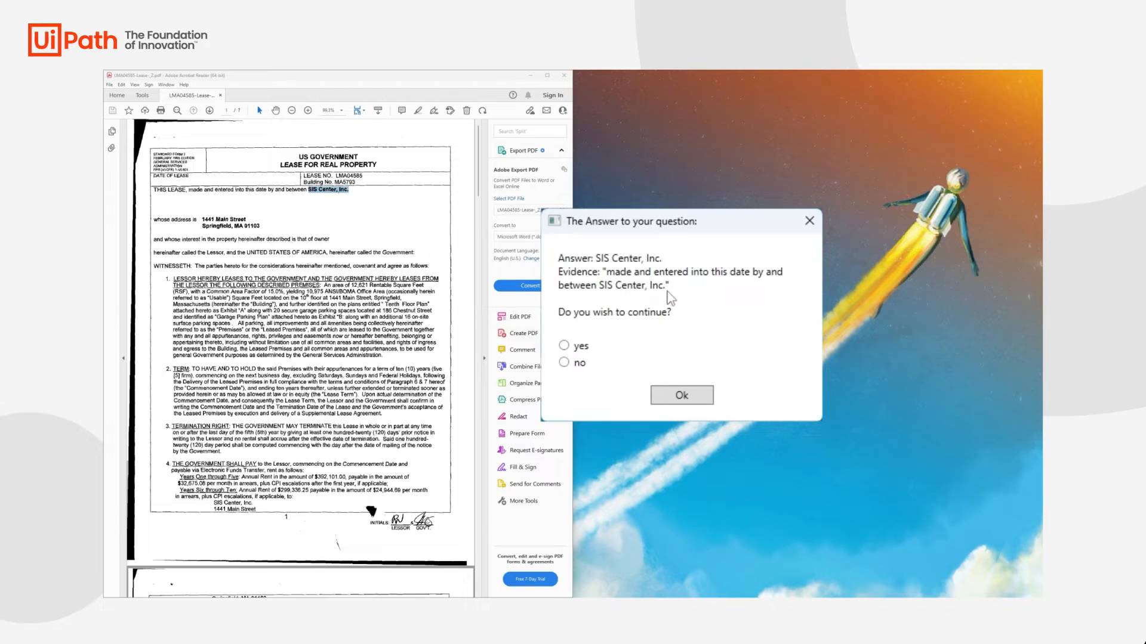
Step: After the SIS Center, Inc. answer, choose yes to keep asking questions
click(563, 345)
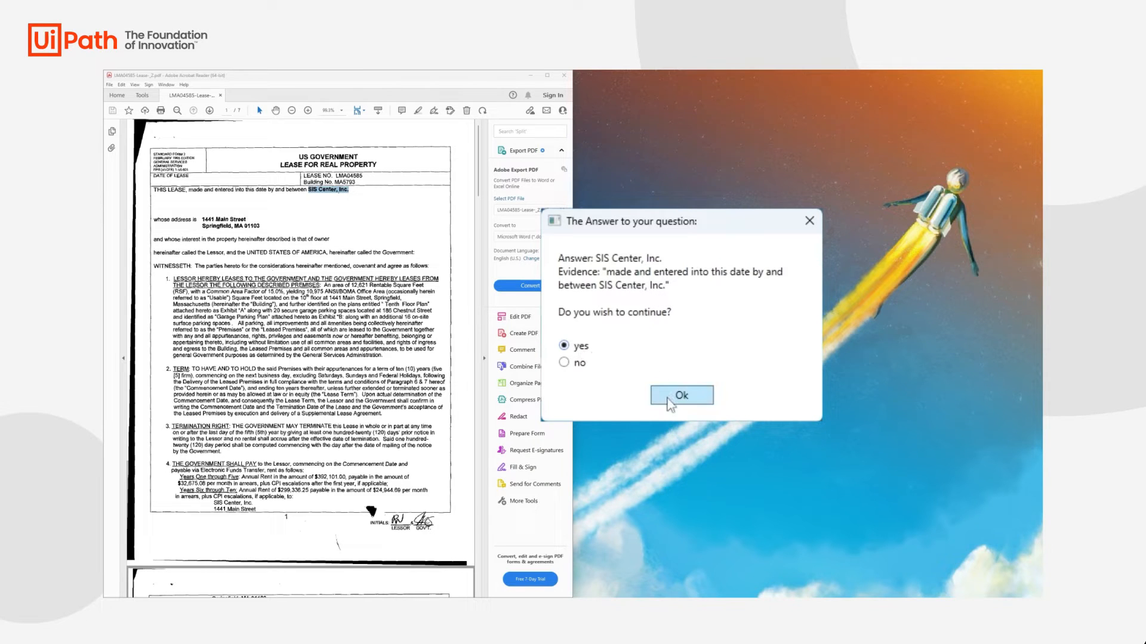
click(680, 395)
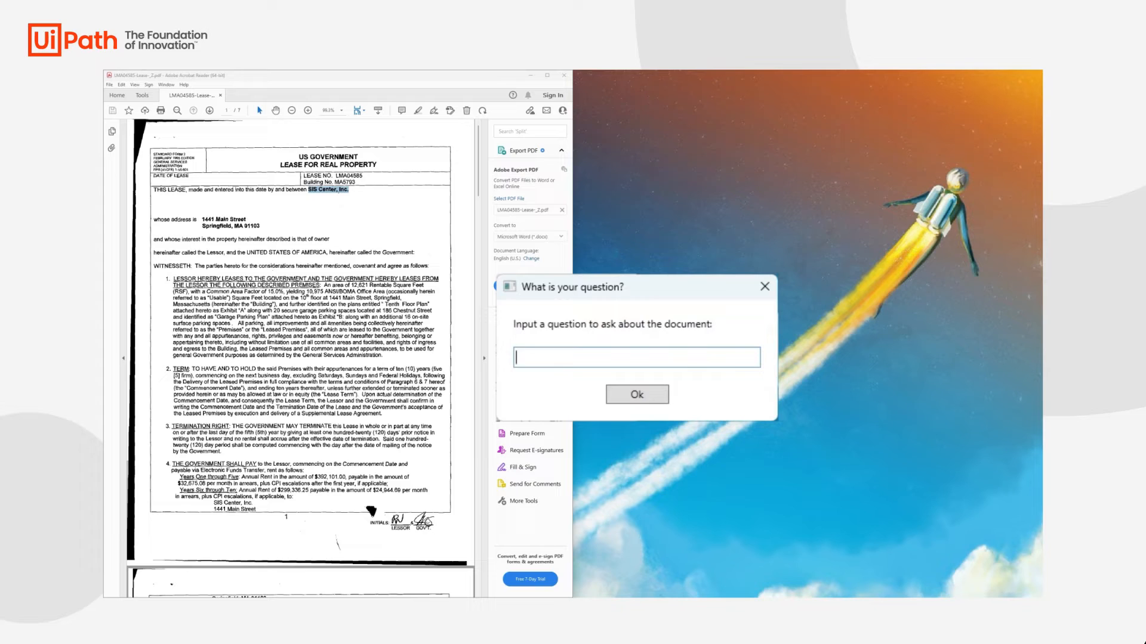
Step: Submit a new lease question, get The United States of America, and continue
text(Who is the Lessee?)
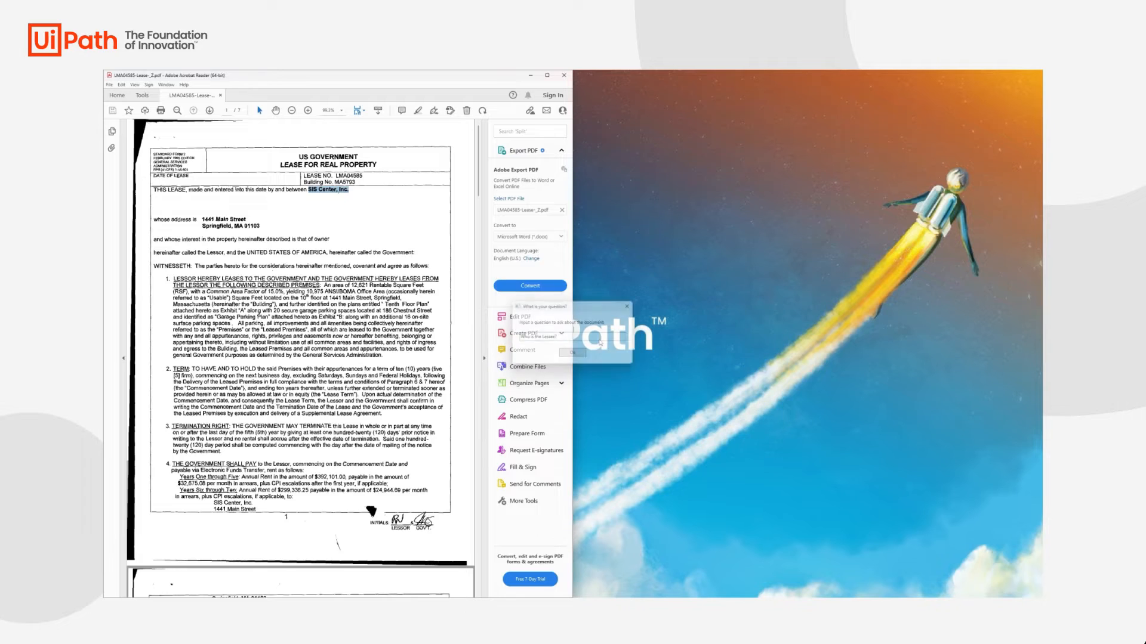
click(573, 352)
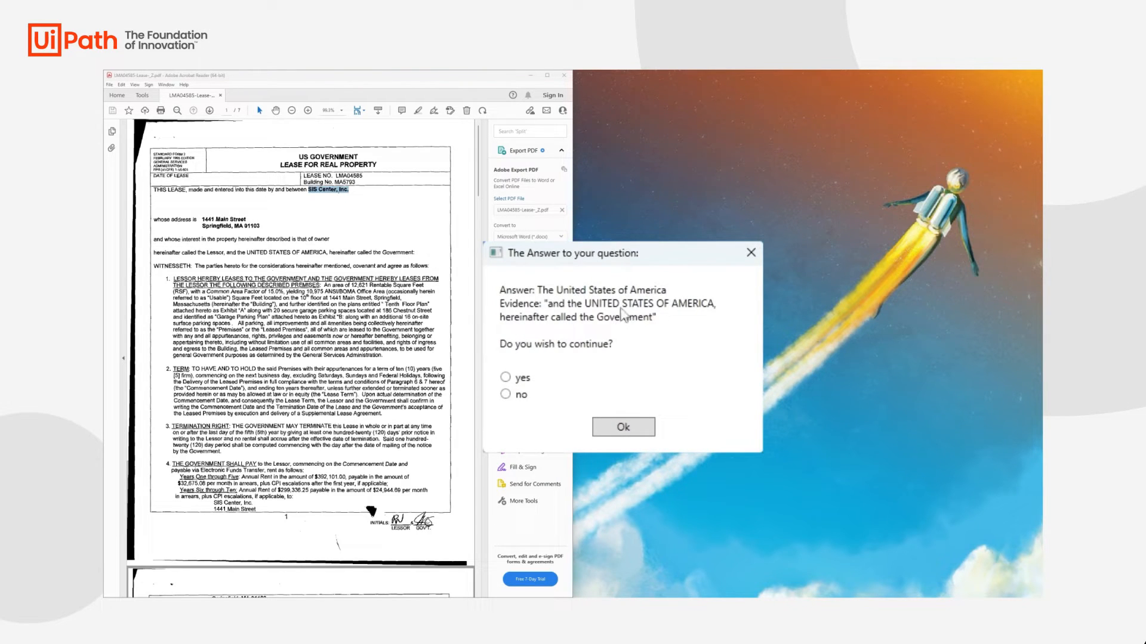
mouse_move(555, 301)
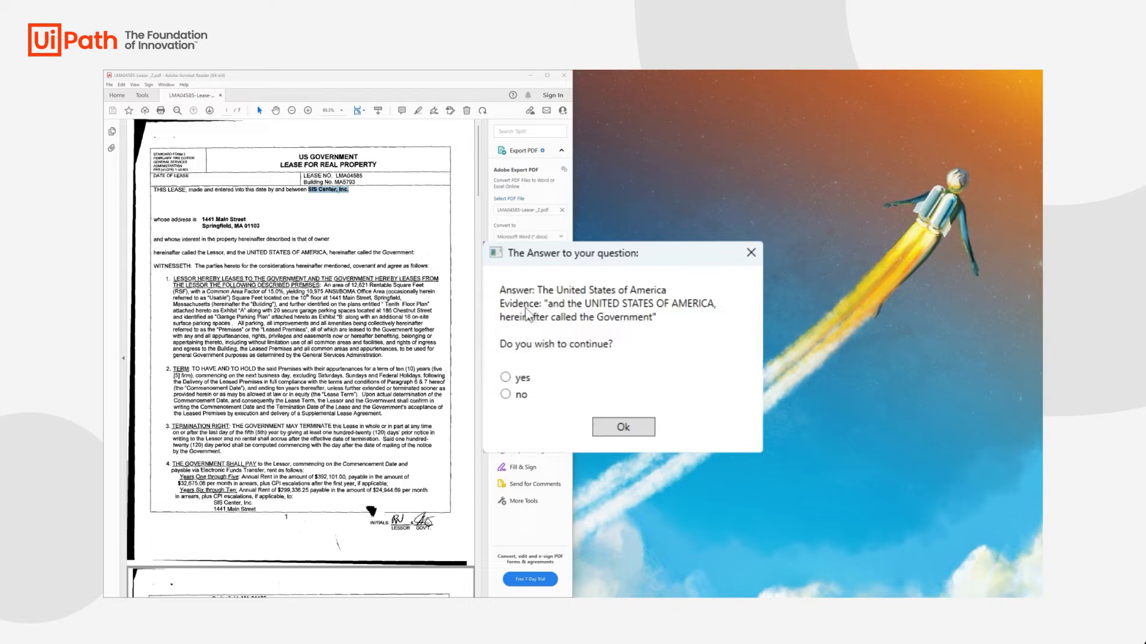
mouse_move(700, 315)
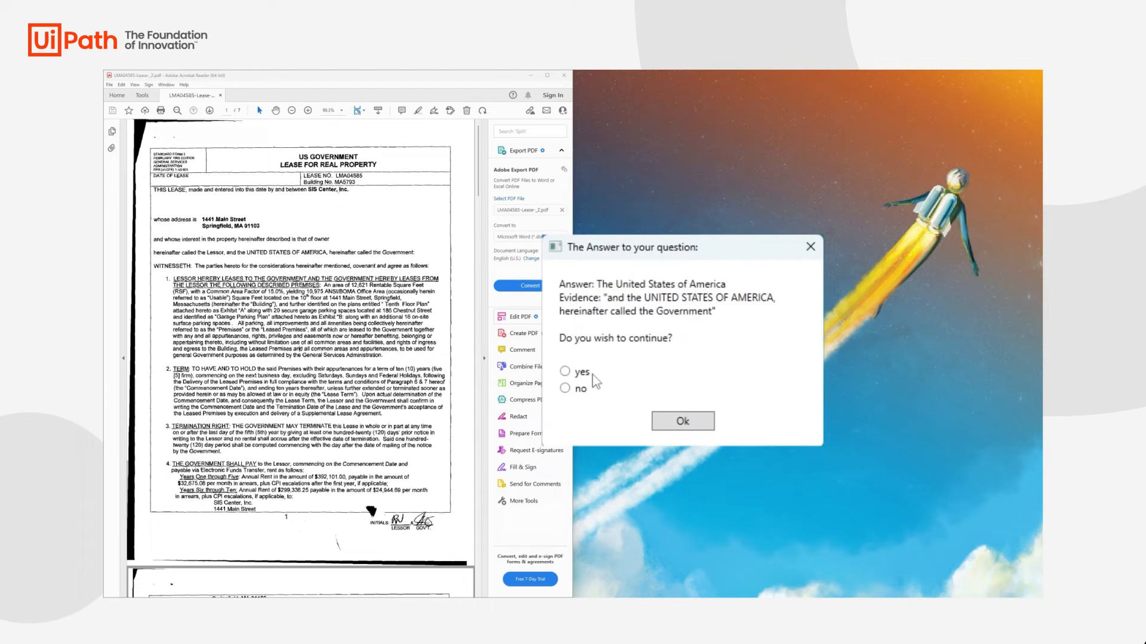
click(565, 371)
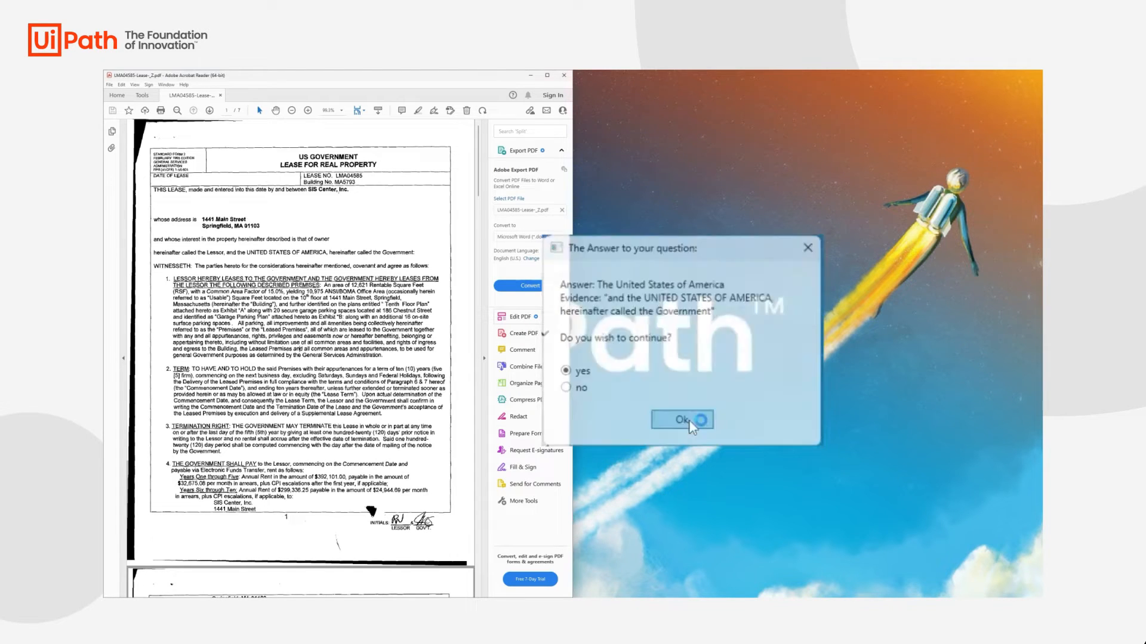
click(682, 420)
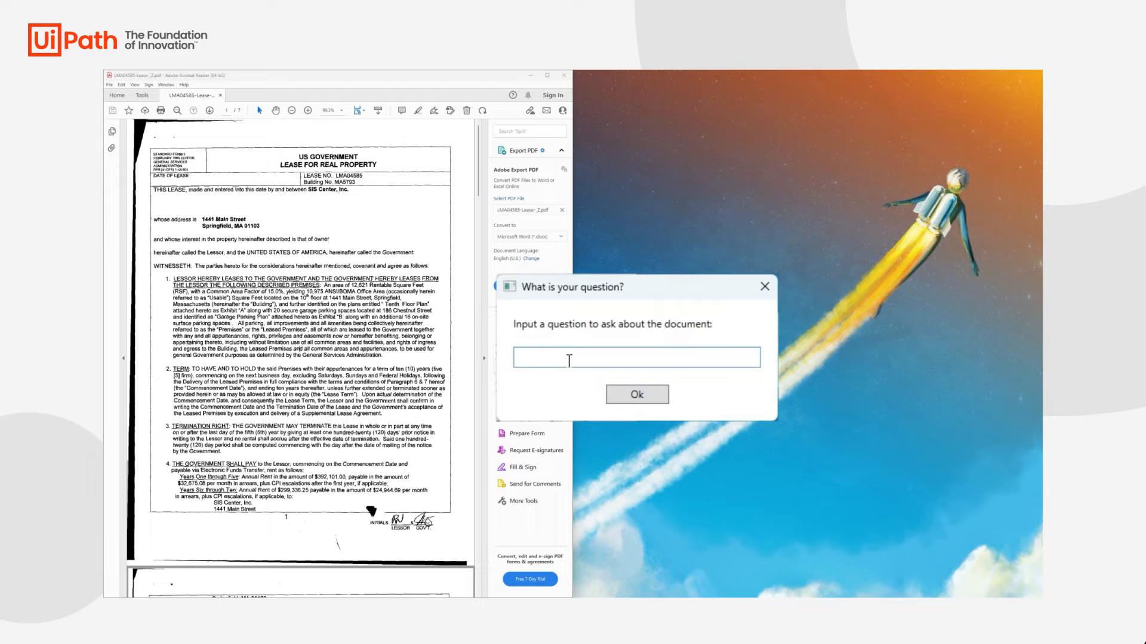
Step: Ask for the annual rent, receive $392,101.00 with evidence, and continue
text(W)
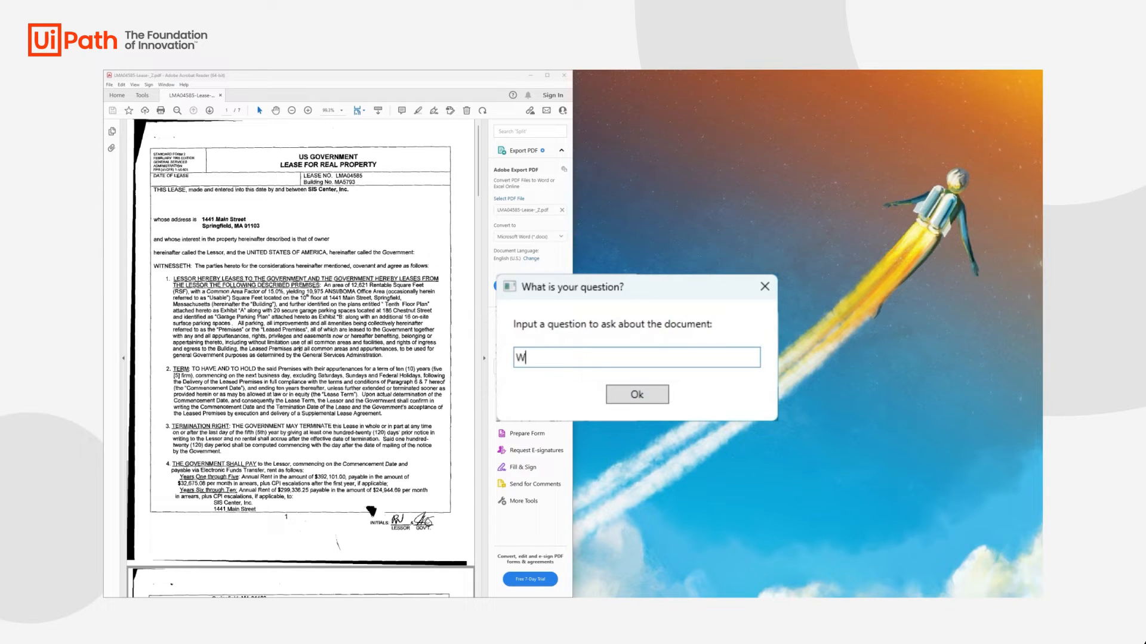
text(hat is the annu)
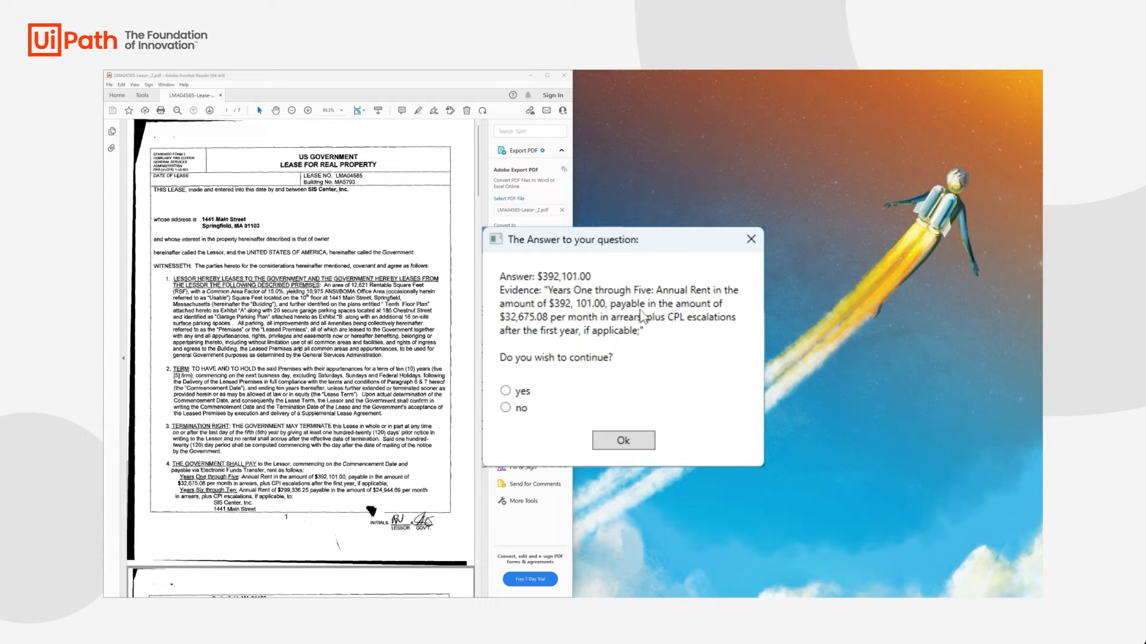
mouse_move(642, 318)
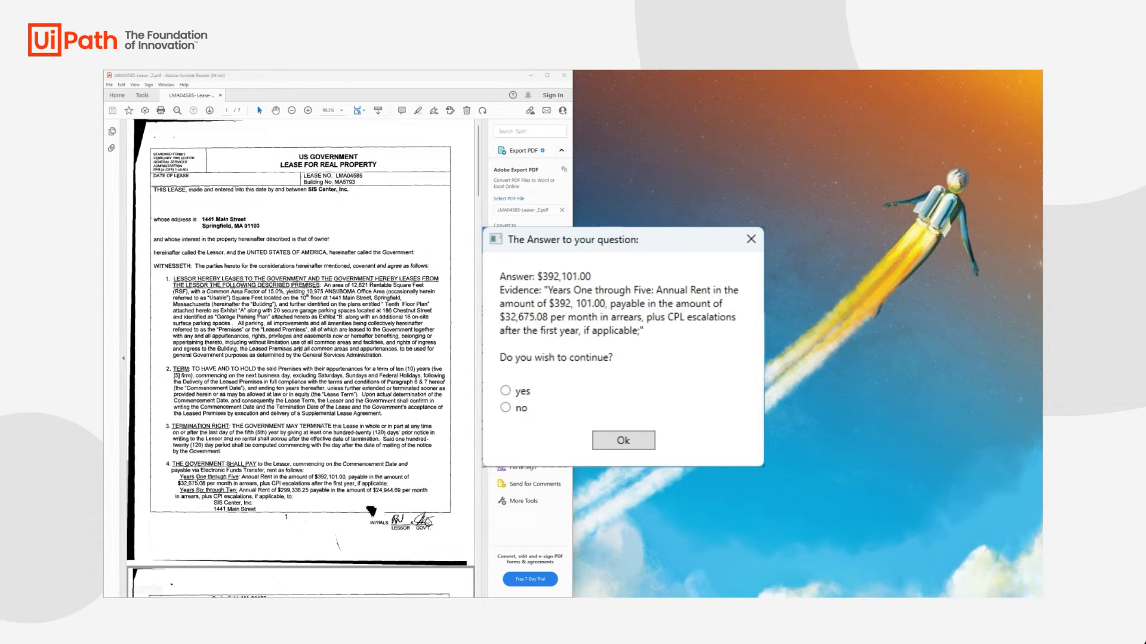
click(622, 440)
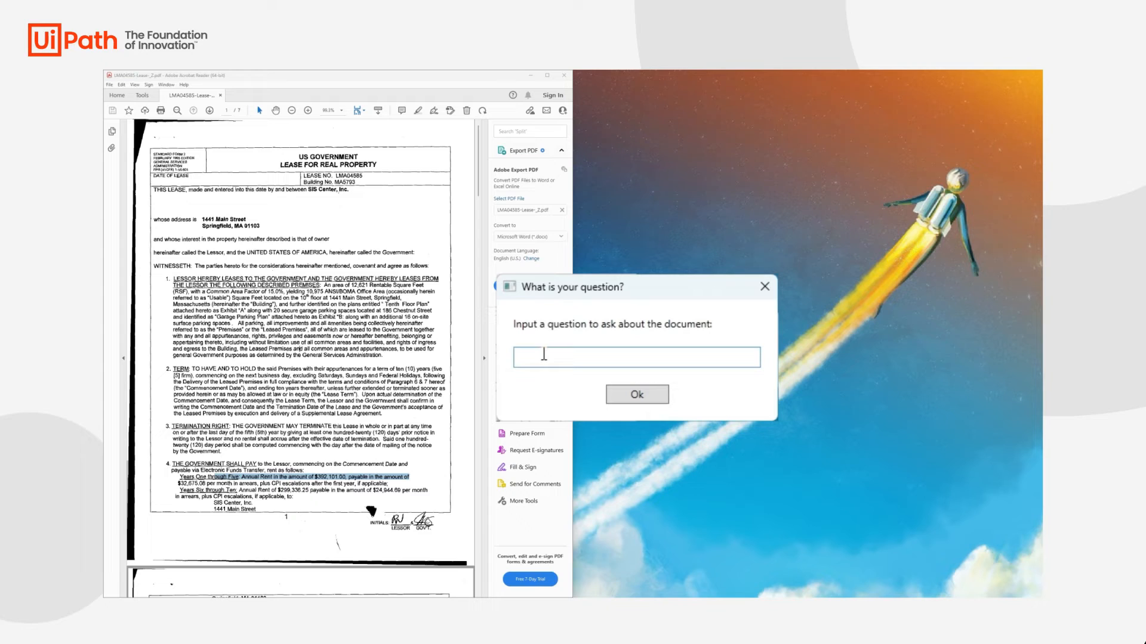
Step: Ask for the eighth-year annual rent, receive $299,336.25, and choose to continue
text(What is the annual)
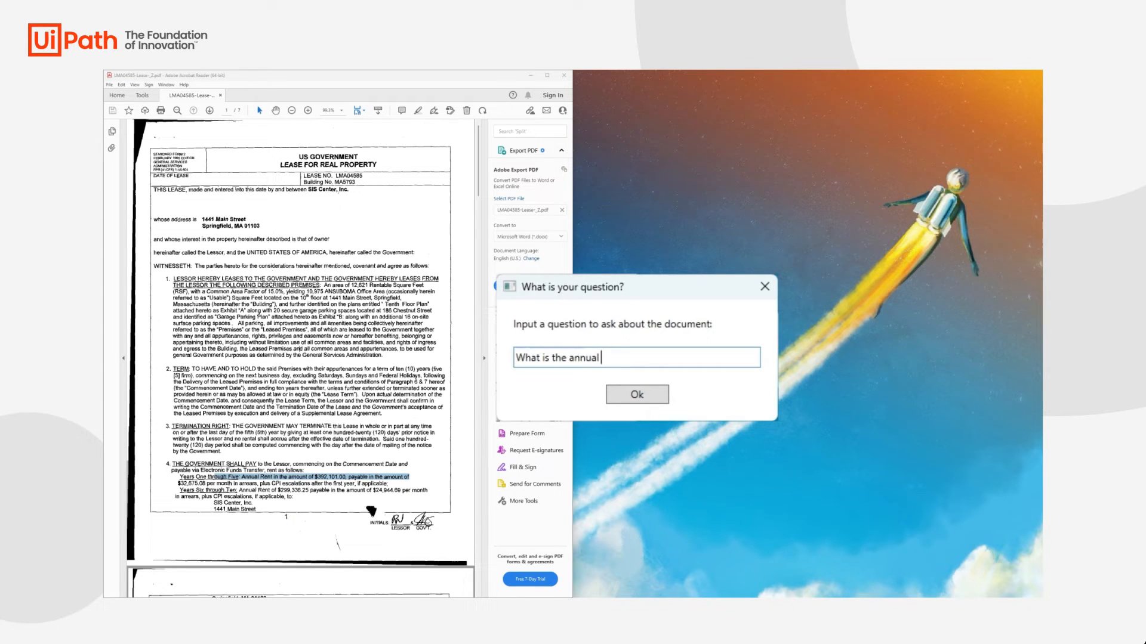
text(rent for the eight year?)
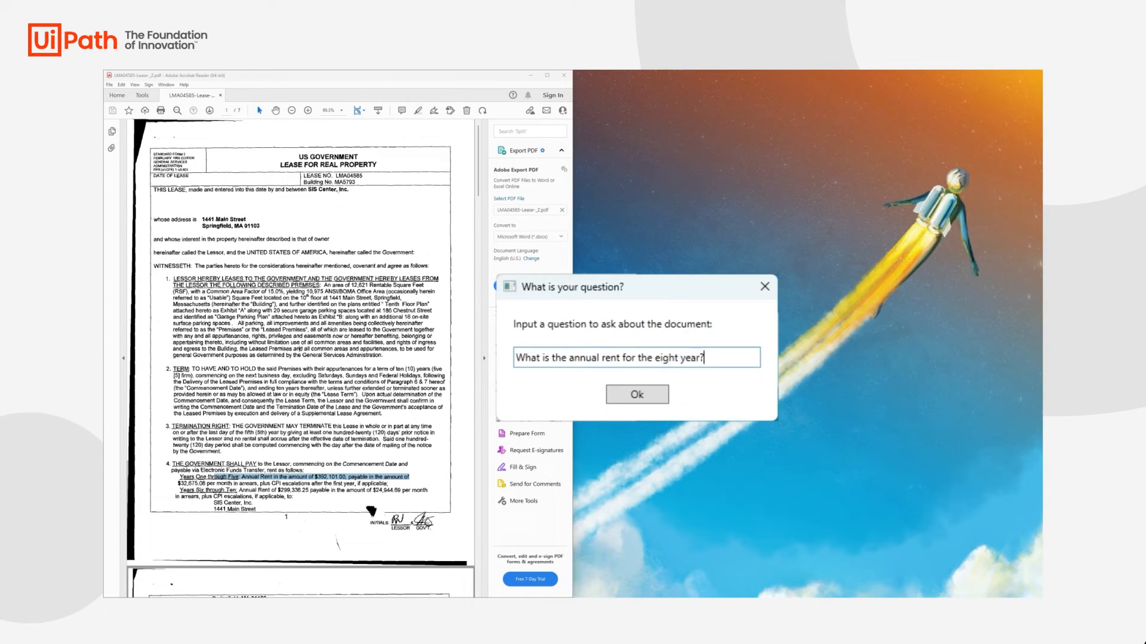
click(636, 394)
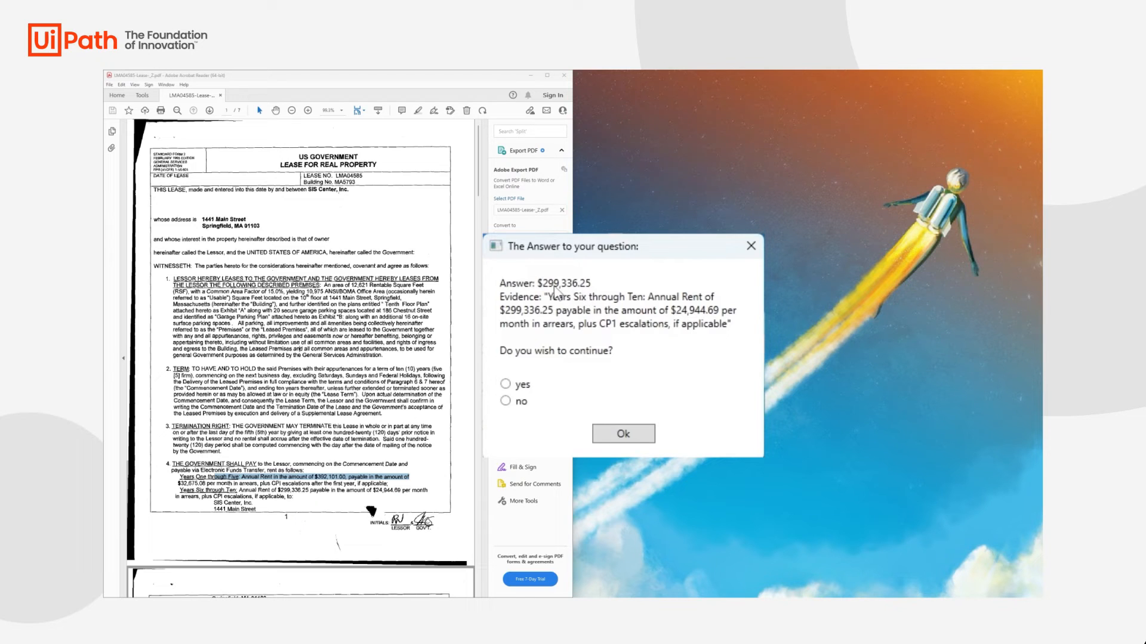
click(623, 433)
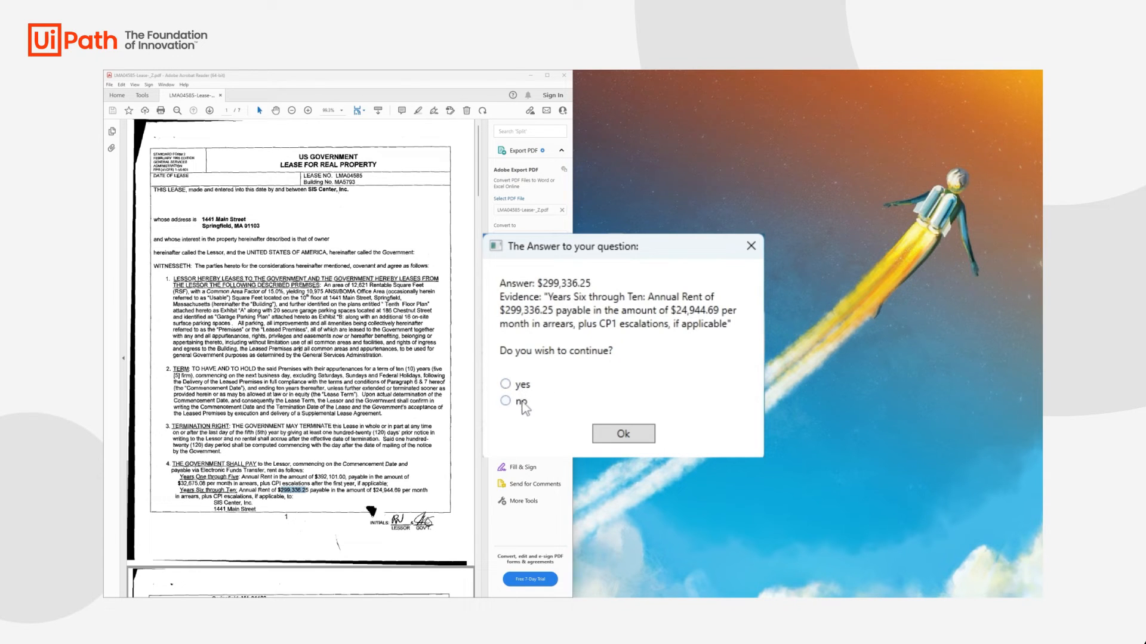
click(622, 433)
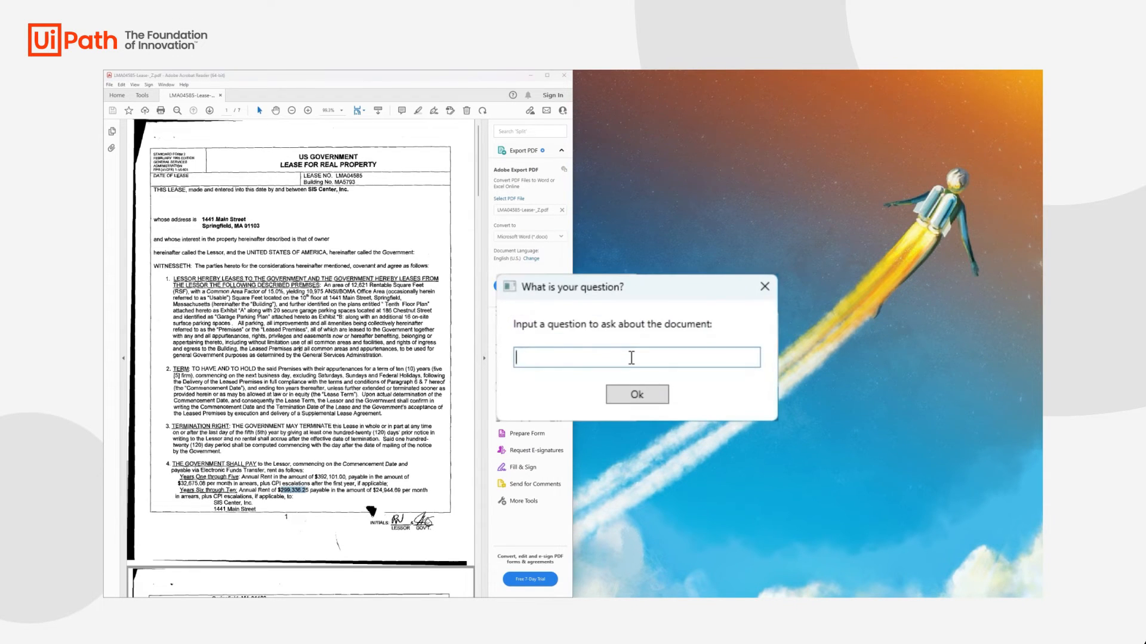
Step: Ask 'After how many years ... this lease?', check the 5-year evidence, and continue
text(Af)
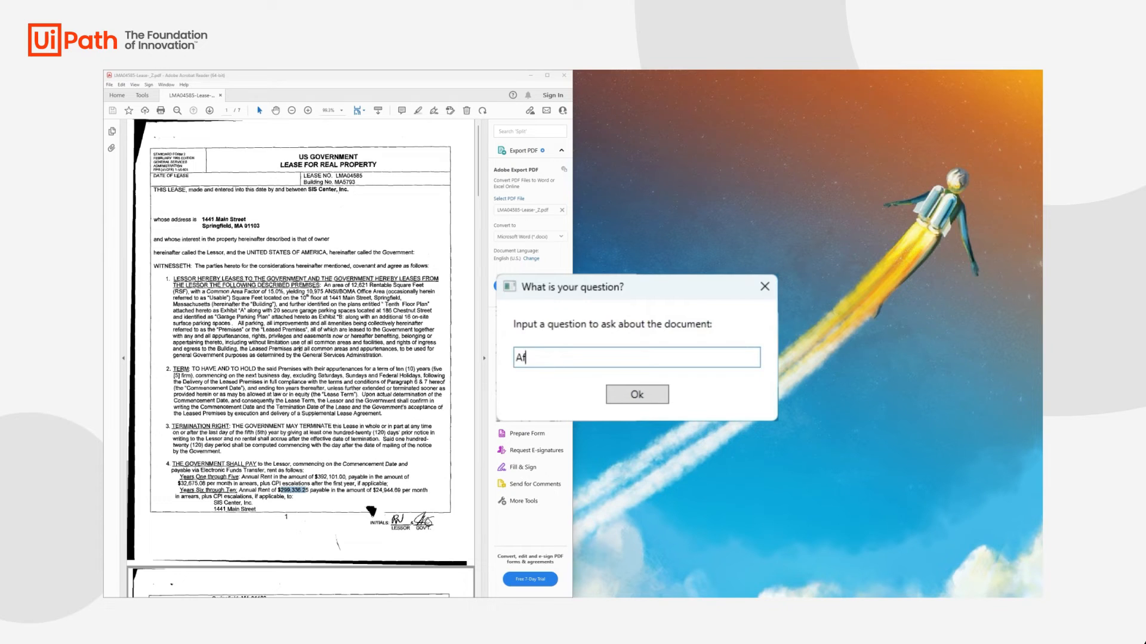
text(fter how many years can the Lessee terminate)
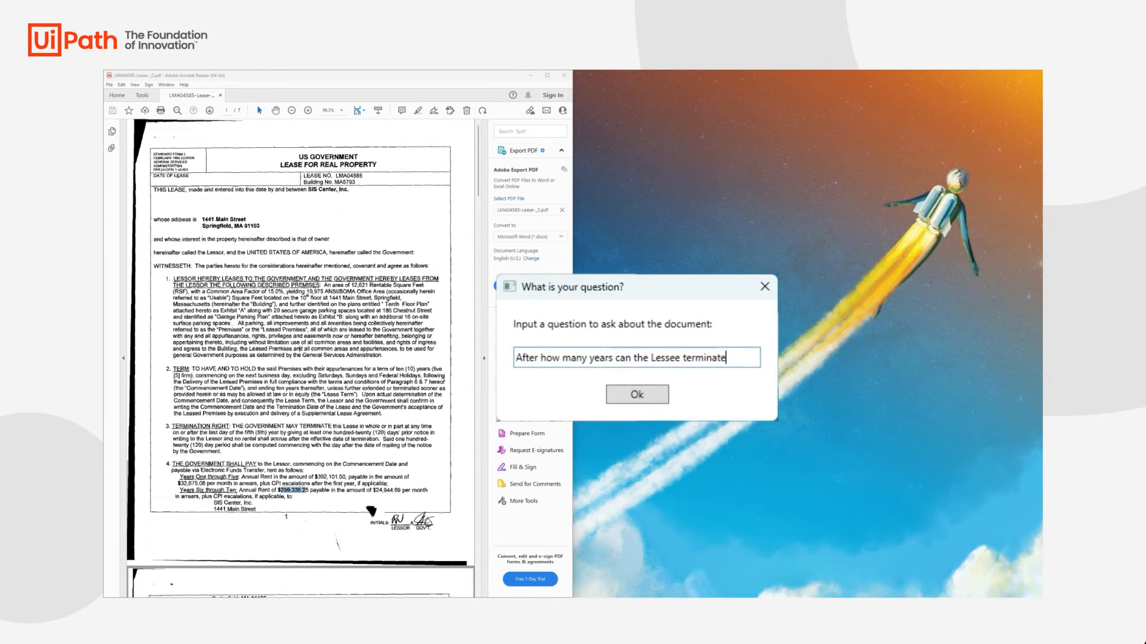
text(this lease ?)
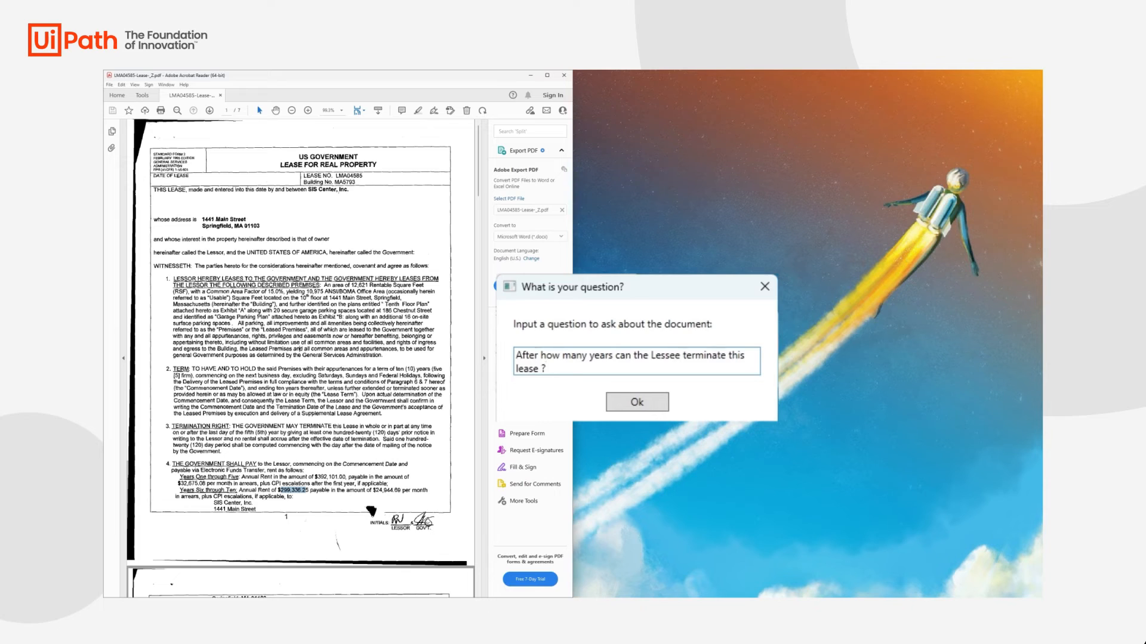
click(637, 401)
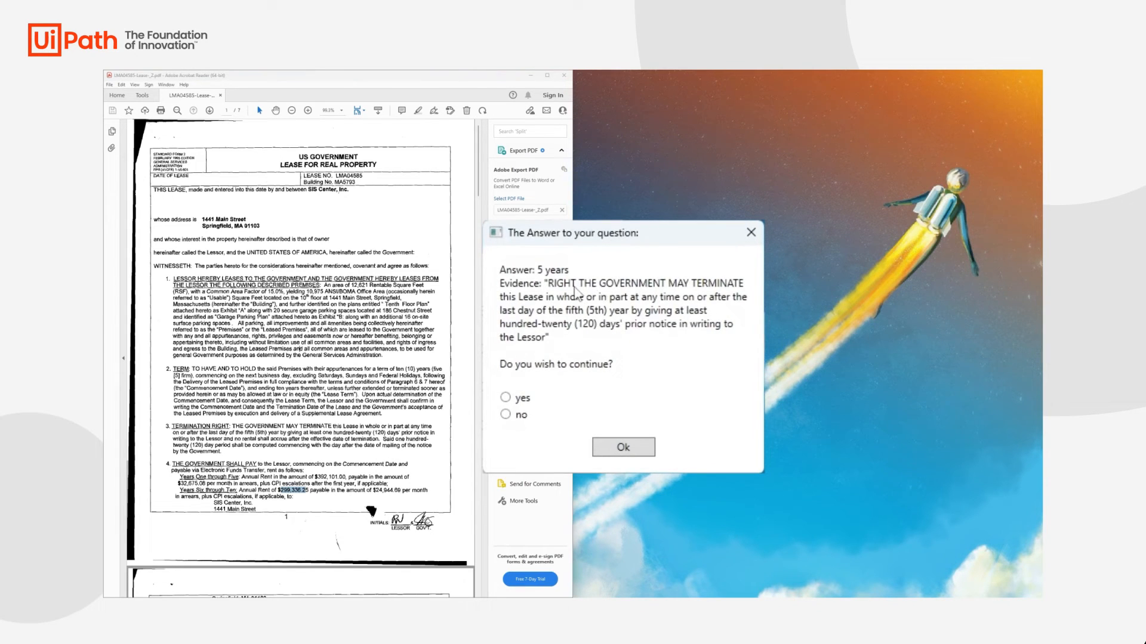
scroll(down, 3)
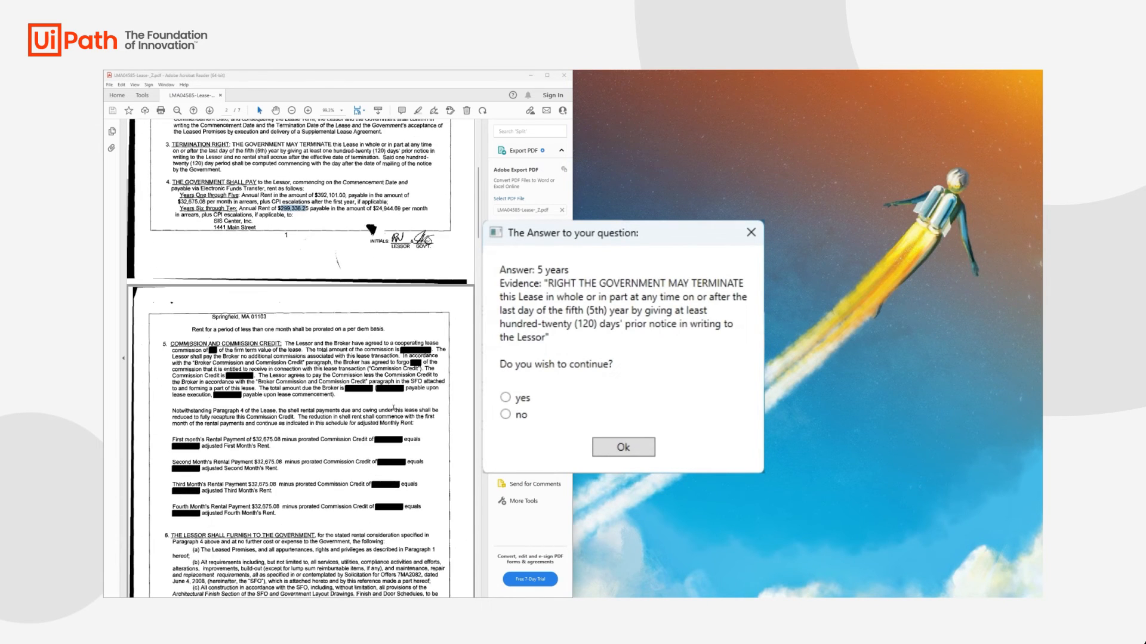
scroll(down, 3)
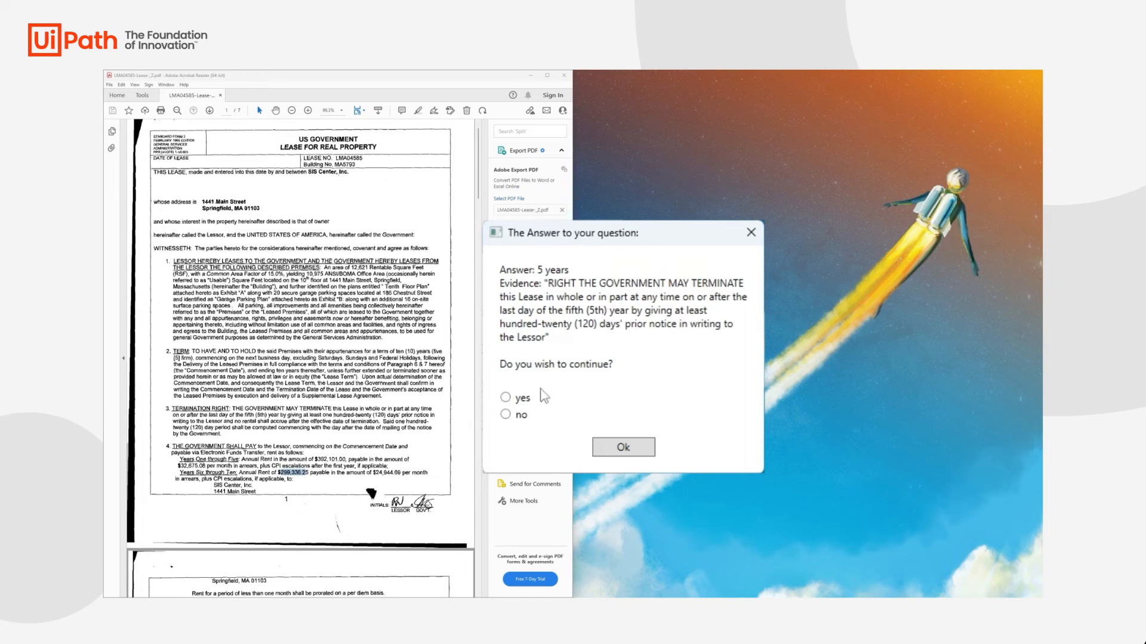
click(505, 398)
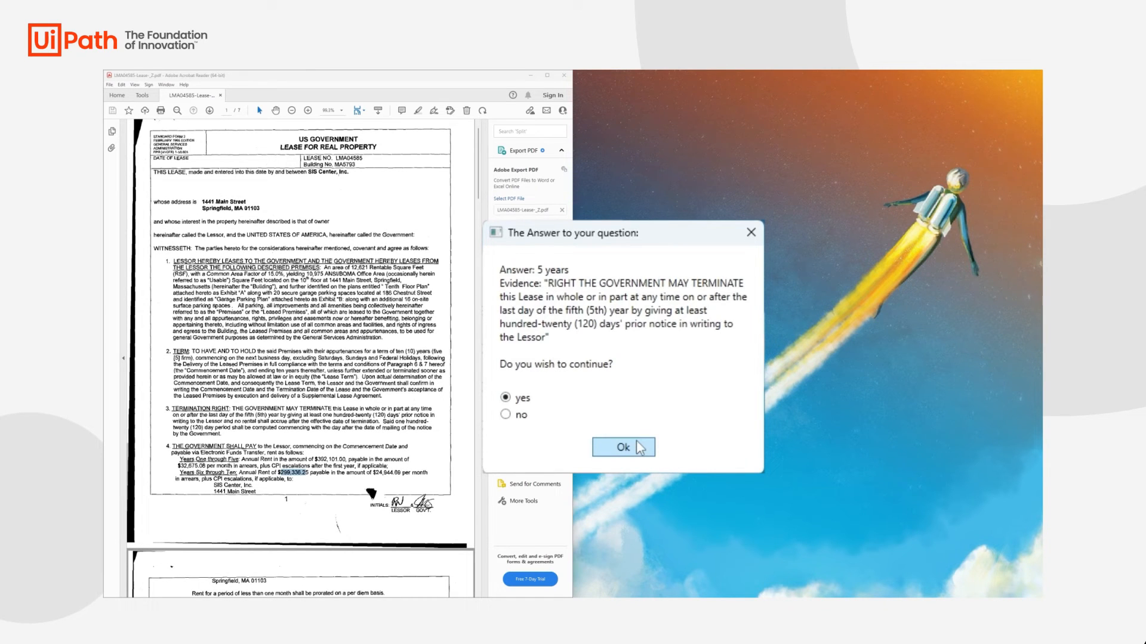
click(622, 446)
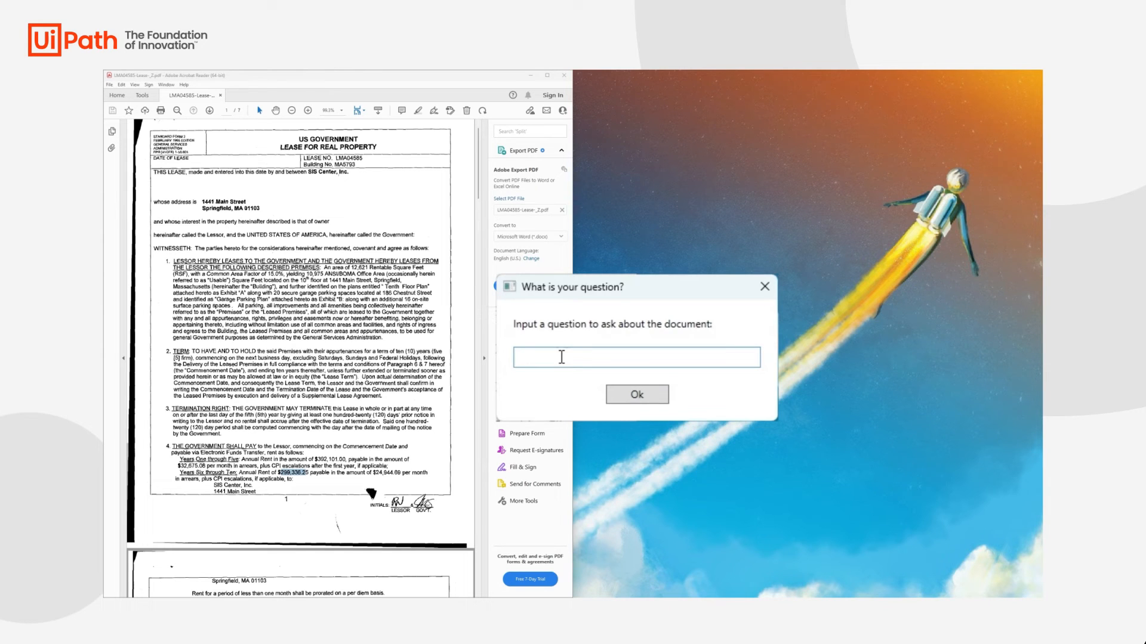
Step: Ask the termination notice question, get 120 days, and choose no to stop
text(What)
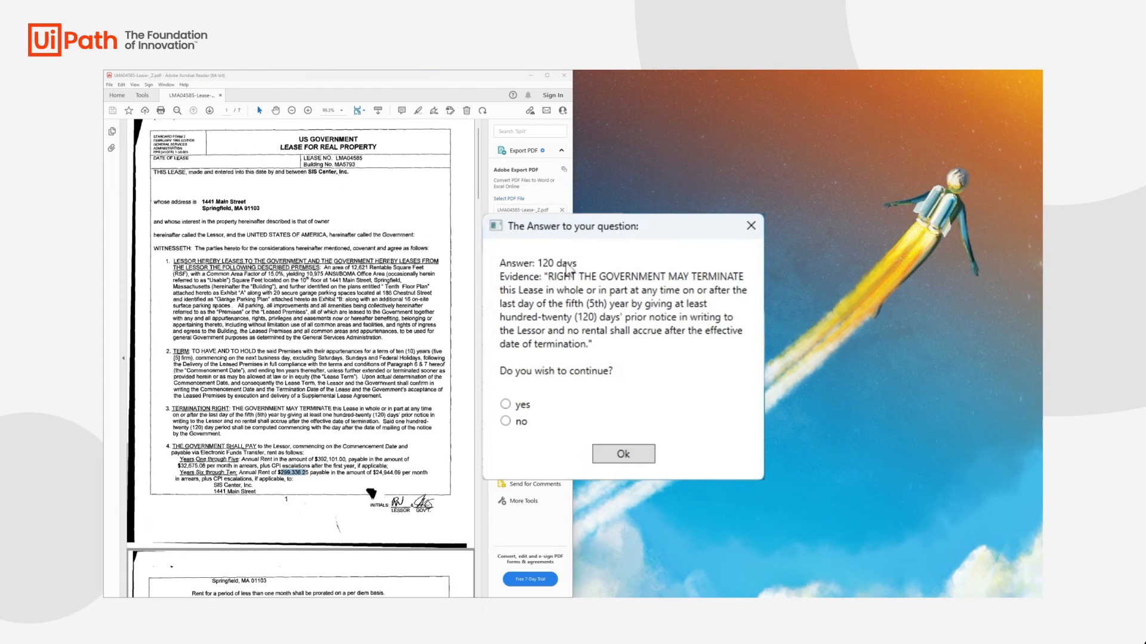
mouse_move(716, 284)
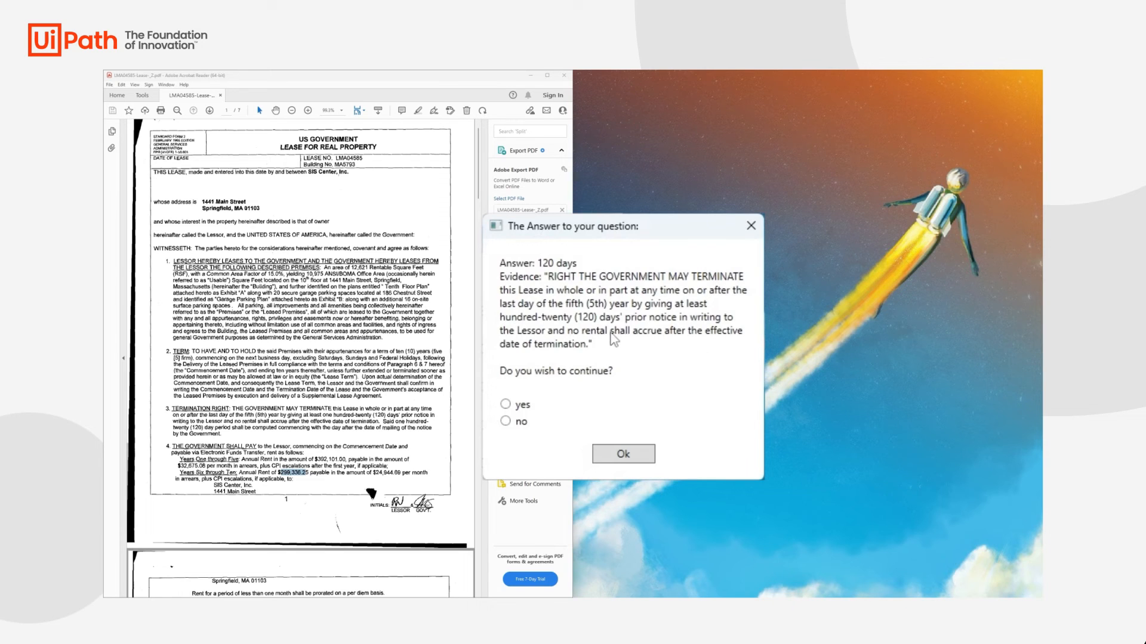
mouse_move(559, 325)
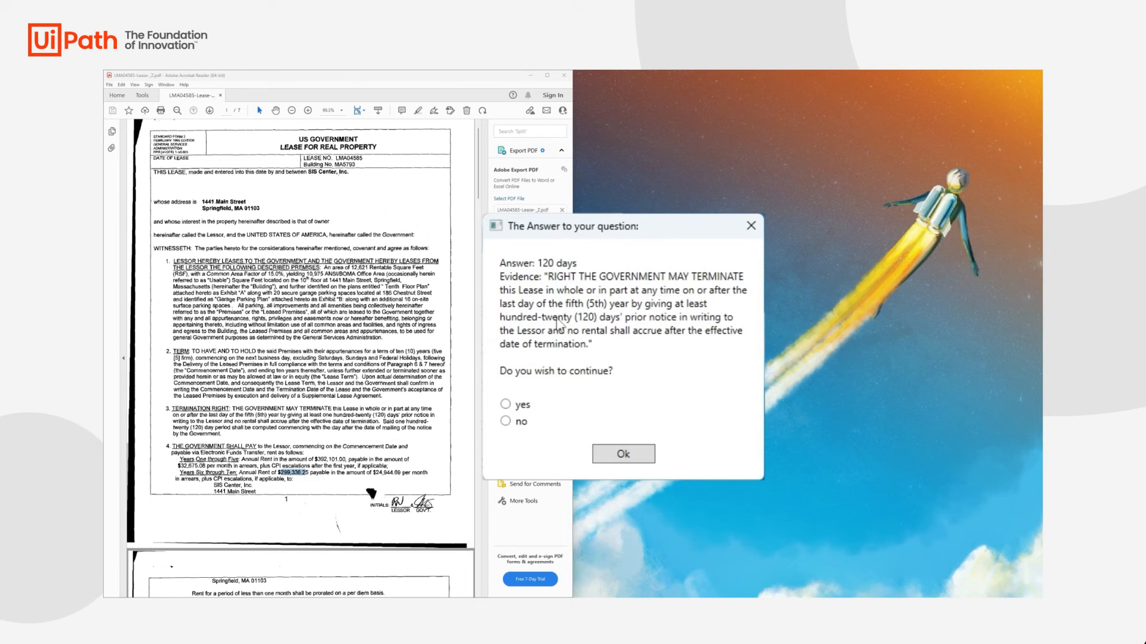
mouse_move(601, 316)
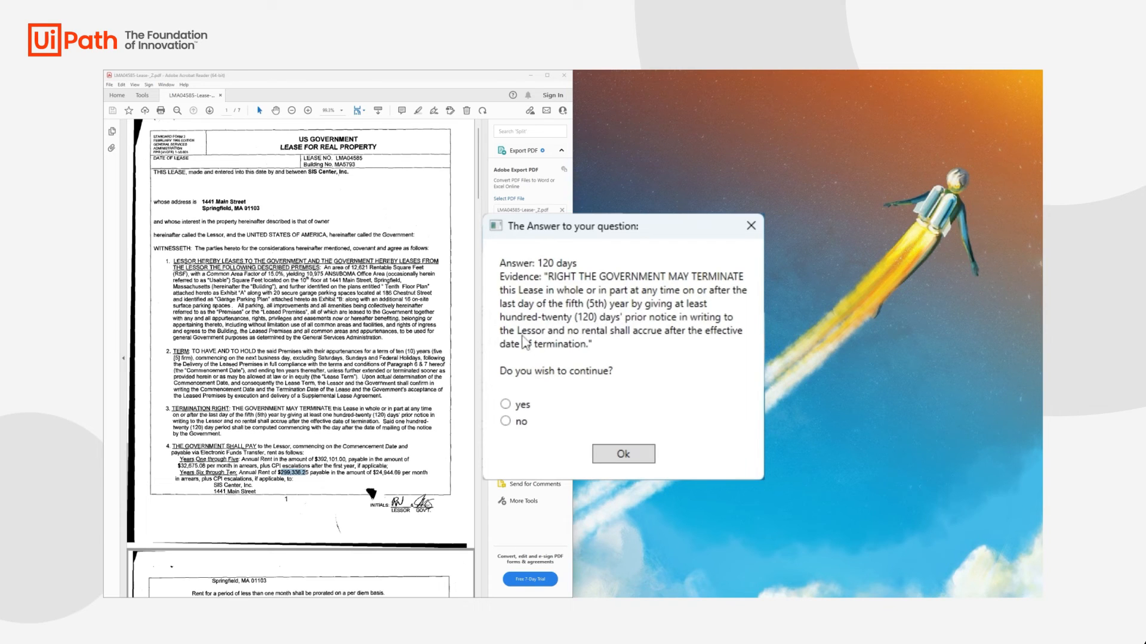
click(505, 420)
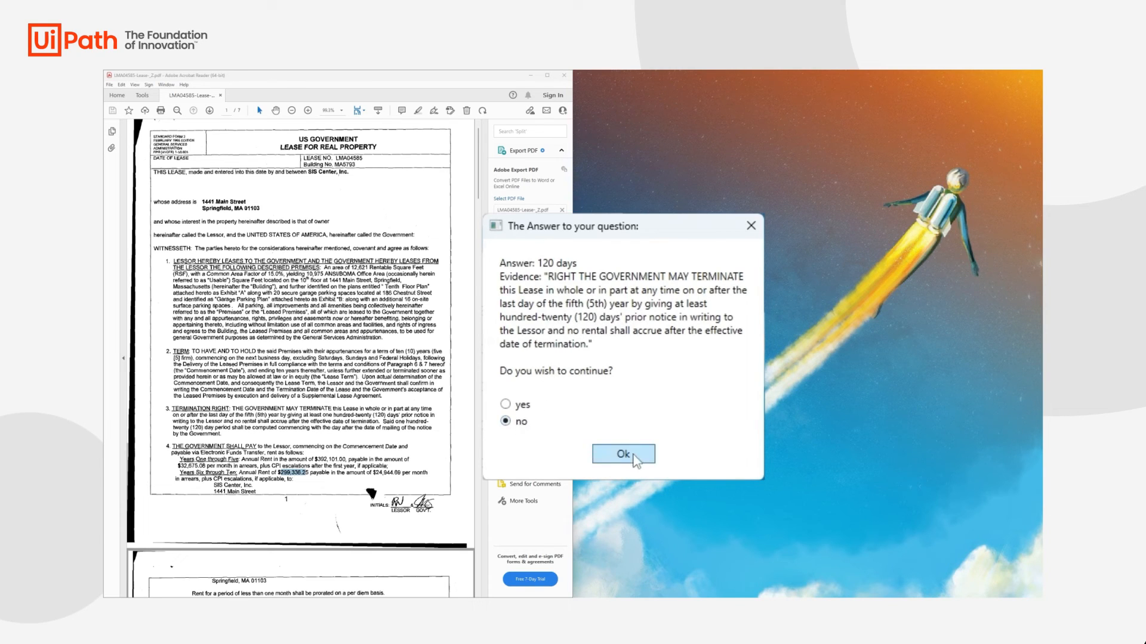
click(622, 454)
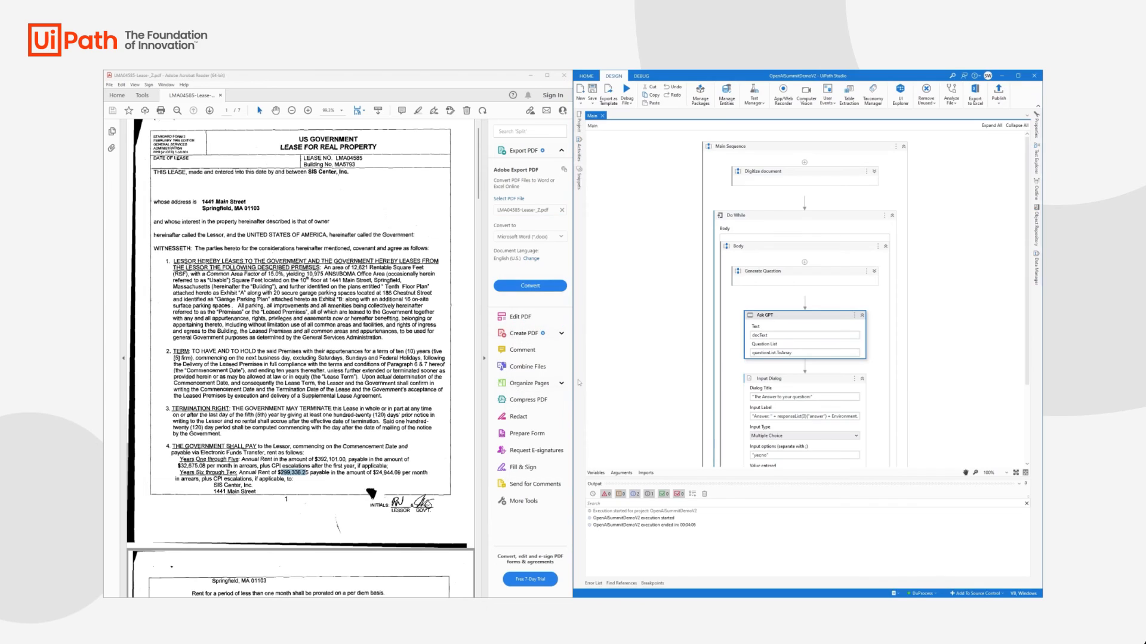